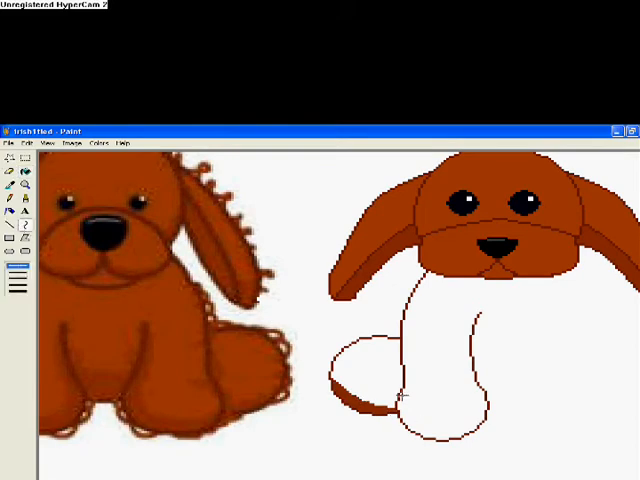
Fill the puppy's white body and paws with brown.
click(370, 390)
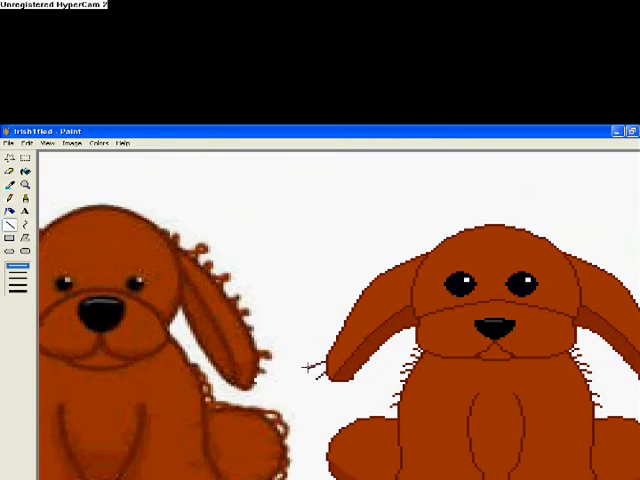
drag(310, 375, 390, 250)
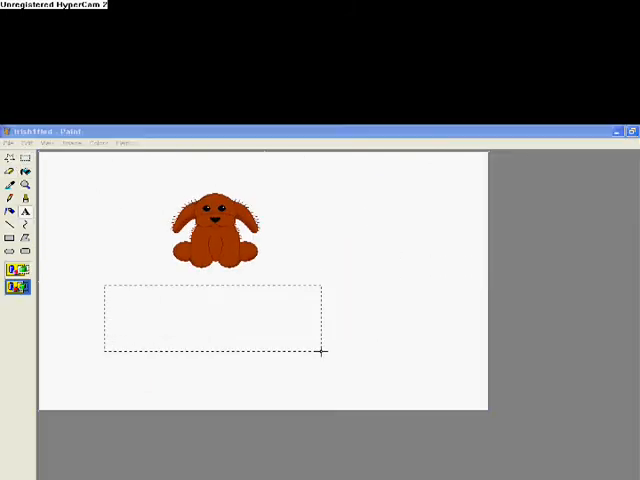
text(Irish Setter for shamrockbaby4494)
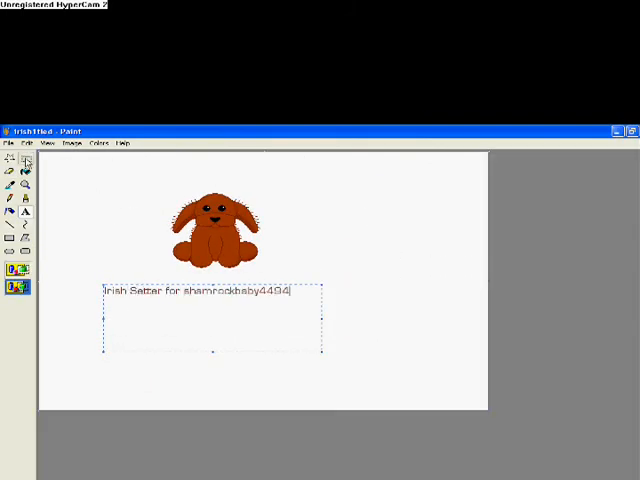